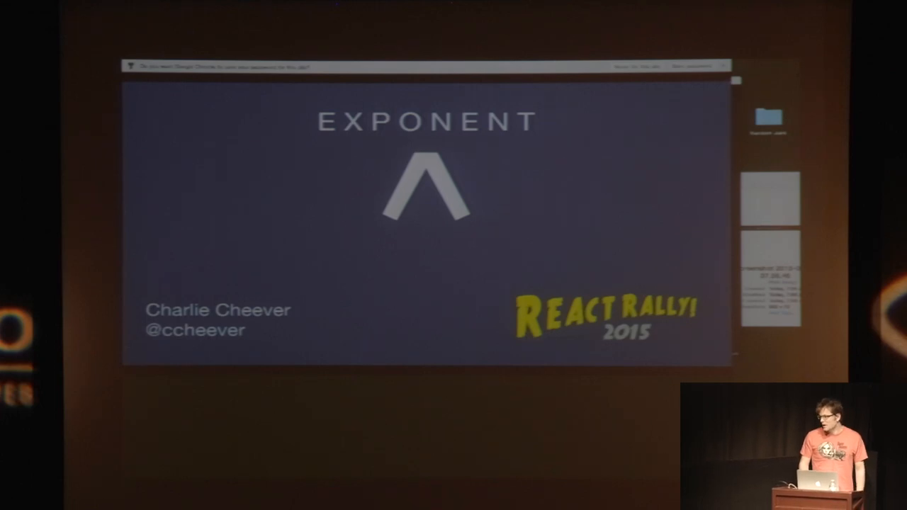
- Leave the slides for Exponent XDE and bring up the Open Project folder chooser
key("right")
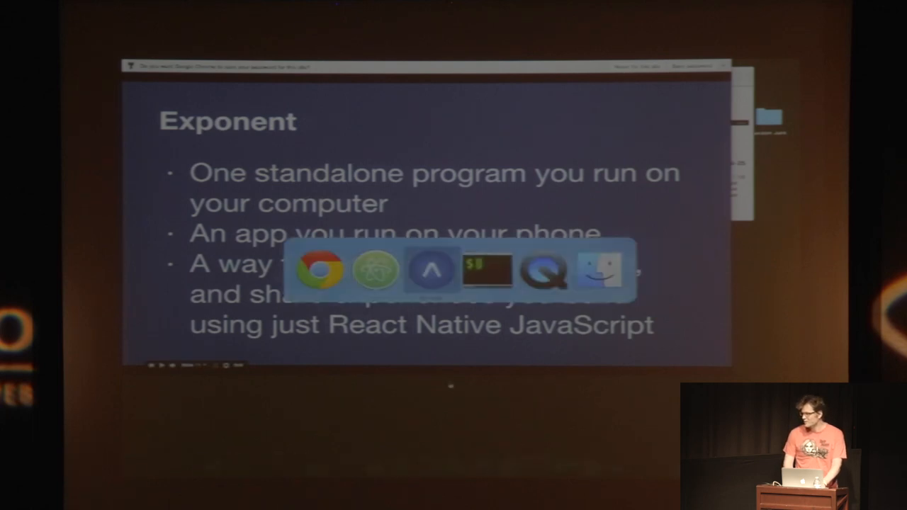
left_click(431, 269)
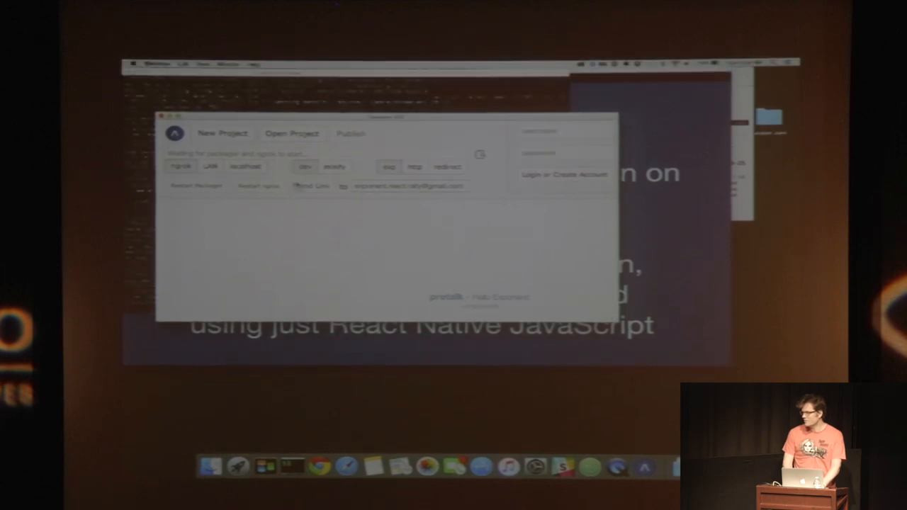
left_click(292, 133)
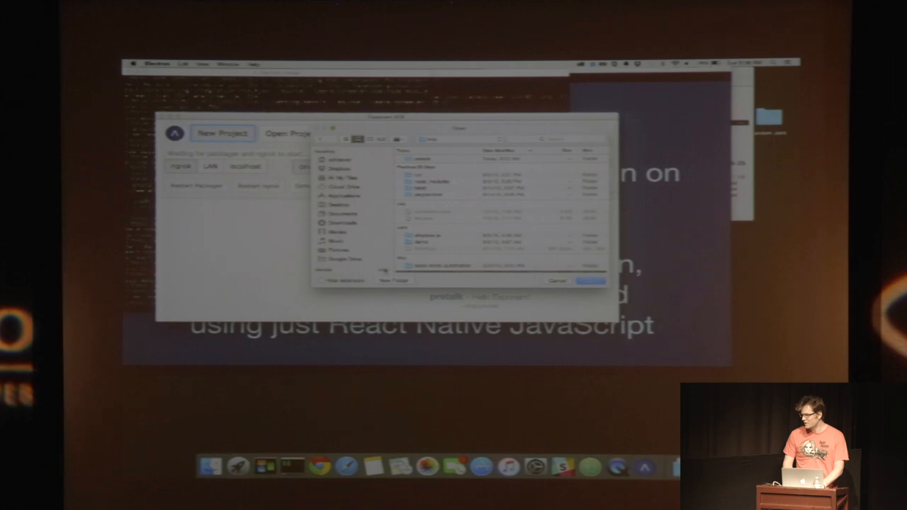
- Load the example project folder so ngrok and the packager report ready
left_click(394, 280)
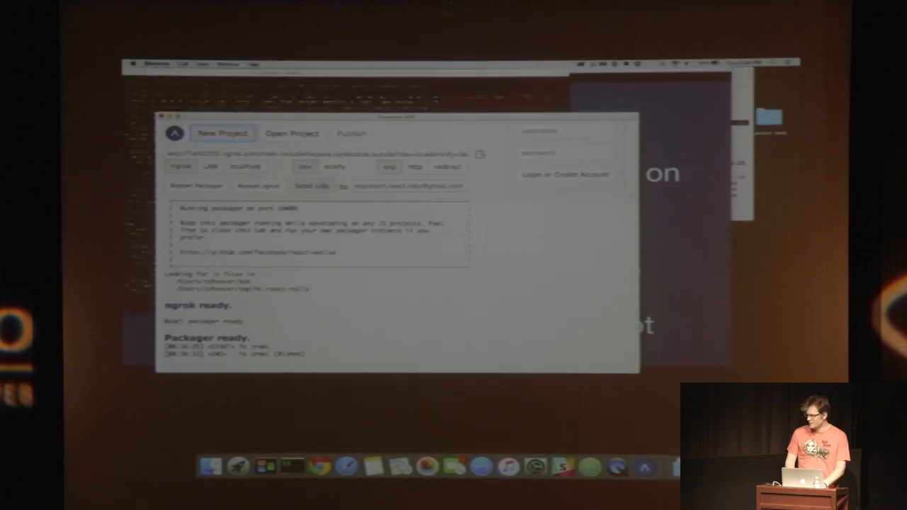
left_click(311, 186)
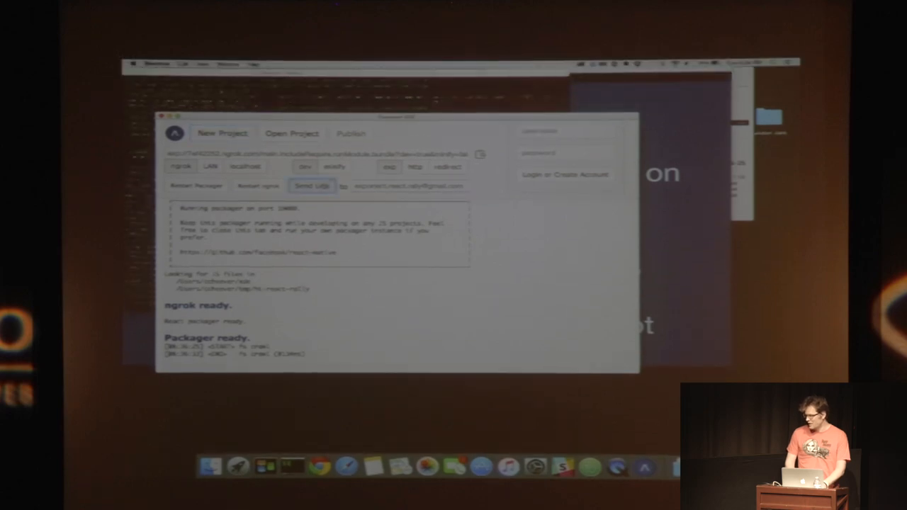
left_click(312, 186)
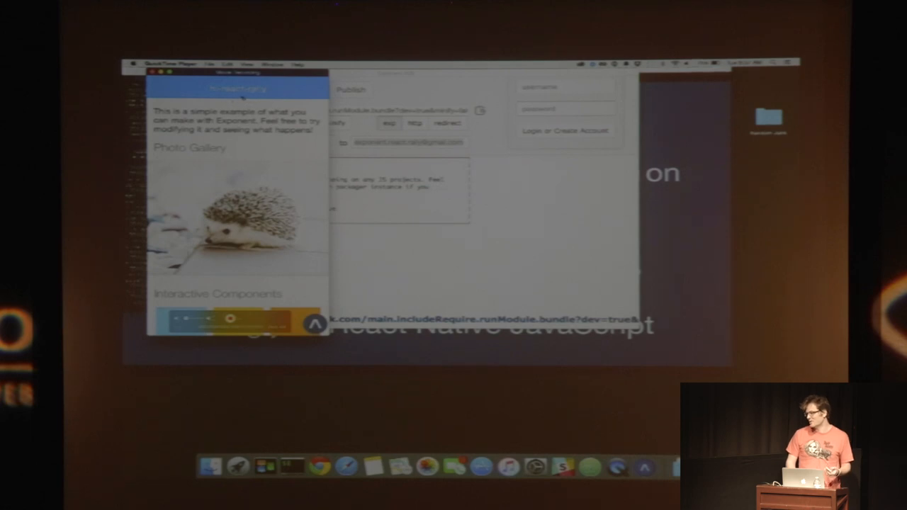
mouse_move(248, 145)
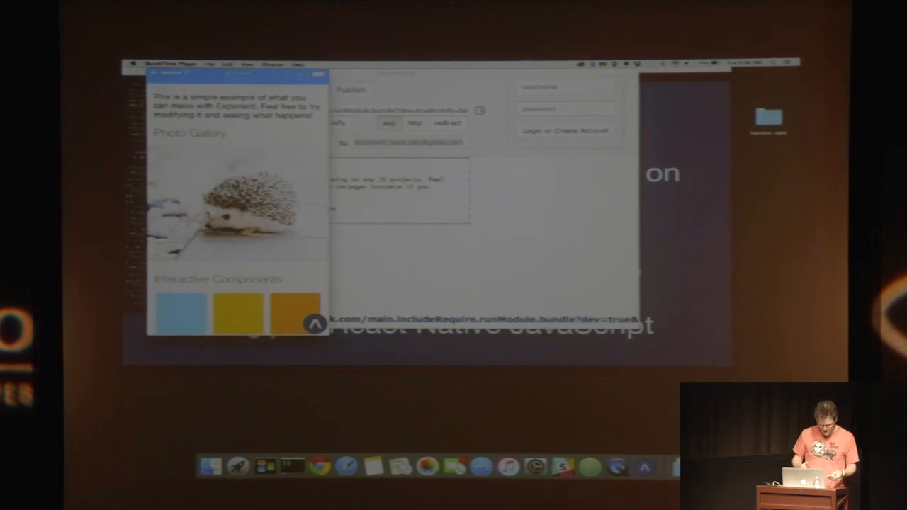
- Scroll the mirrored phone app past the Photo Gallery to the Interactive Components colour grid
scroll("down", 3)
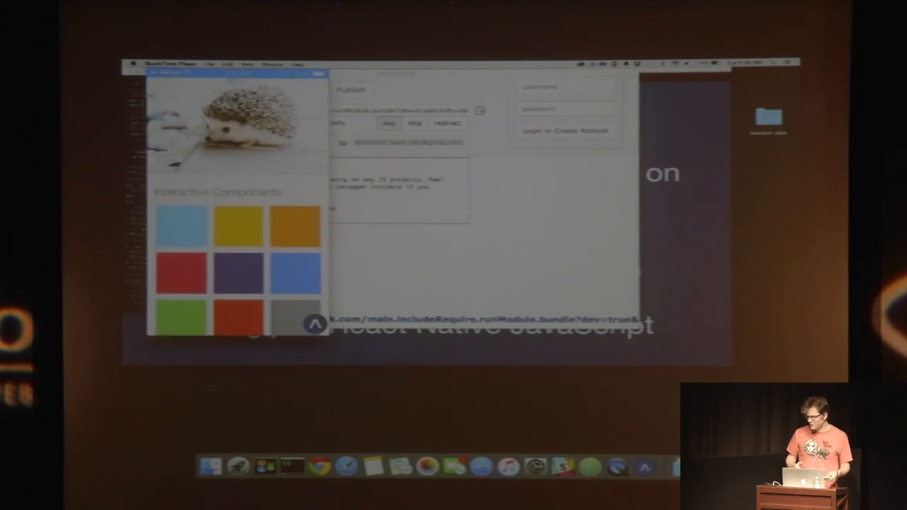
scroll("down", 3)
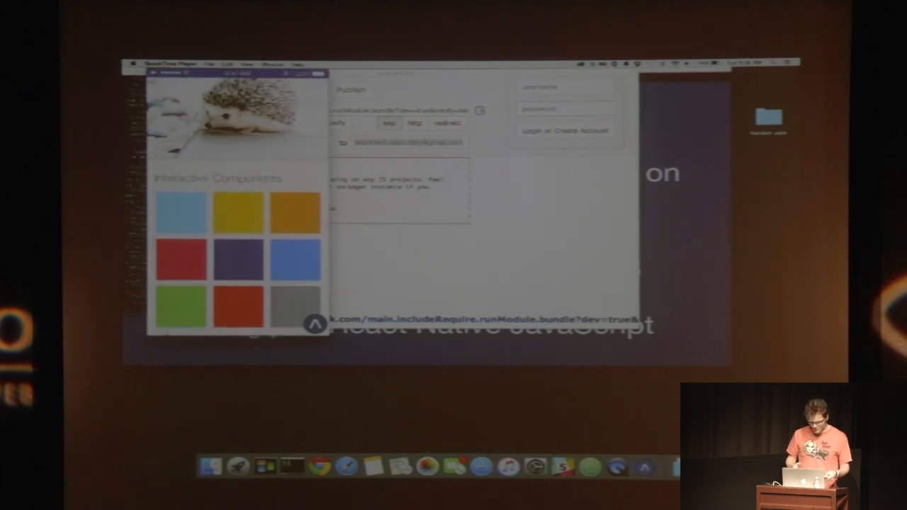
scroll("down", 3)
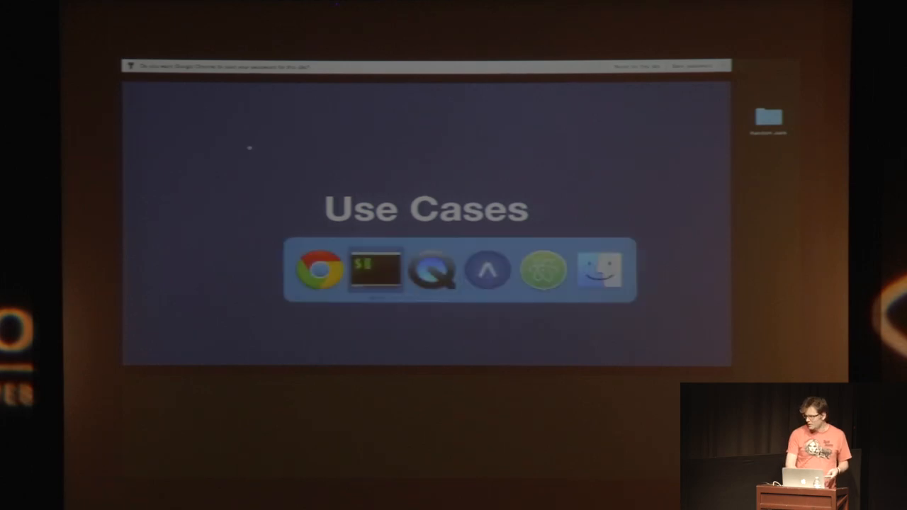
- Return from the slides to the running example project in Exponent XDE
left_click(488, 269)
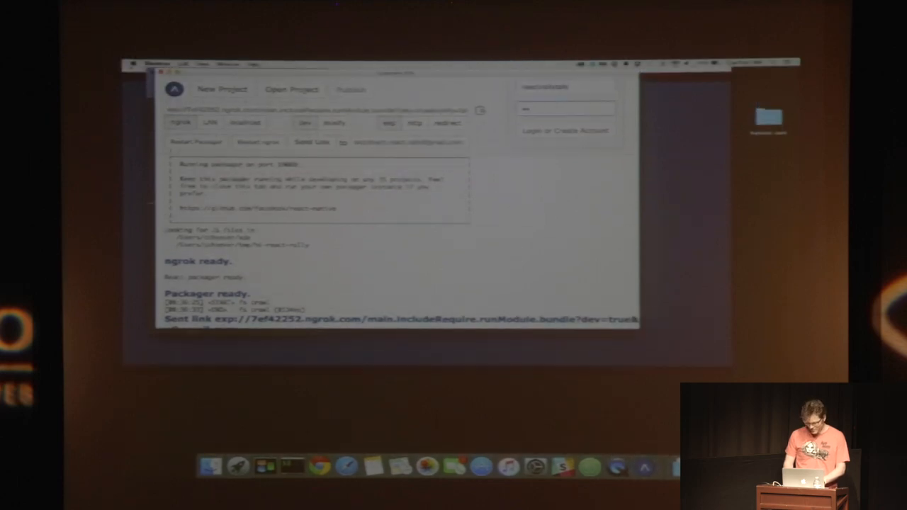
- Sign in with the password to the new account and publish the example project
type("password")
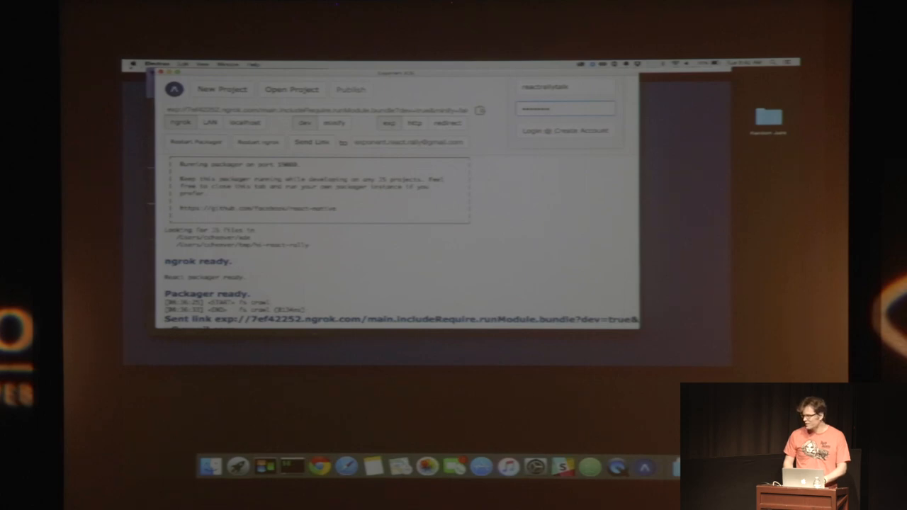
left_click(564, 130)
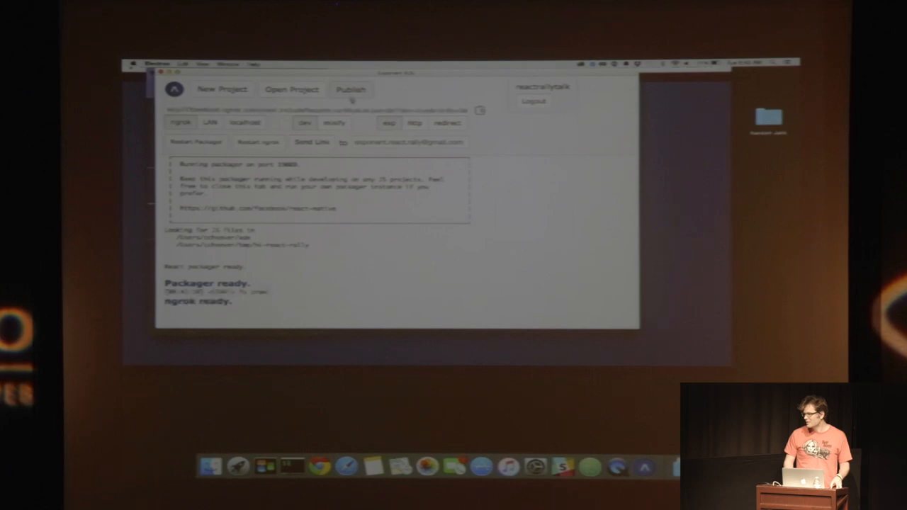
left_click(351, 90)
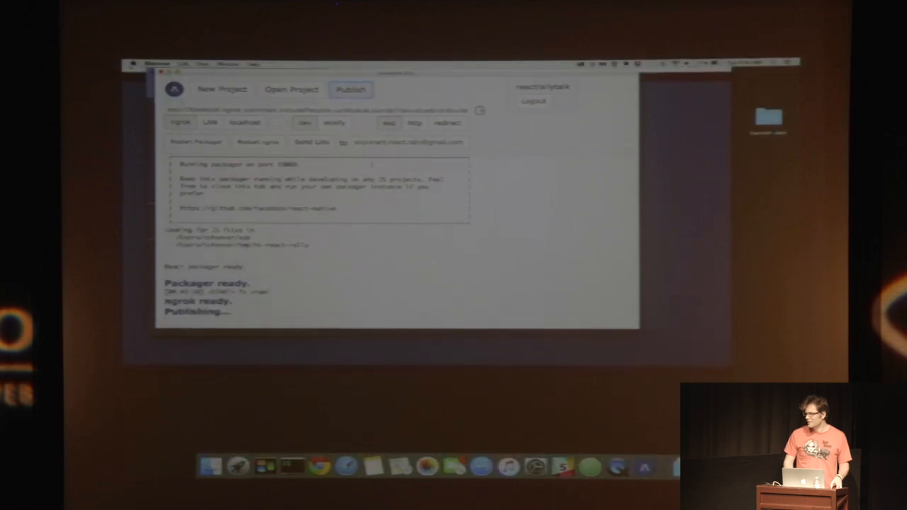